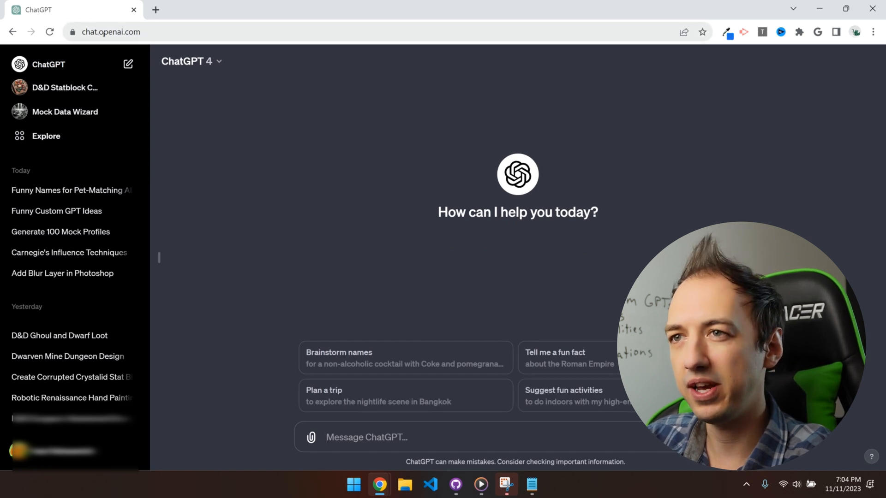
mouse_move(65, 111)
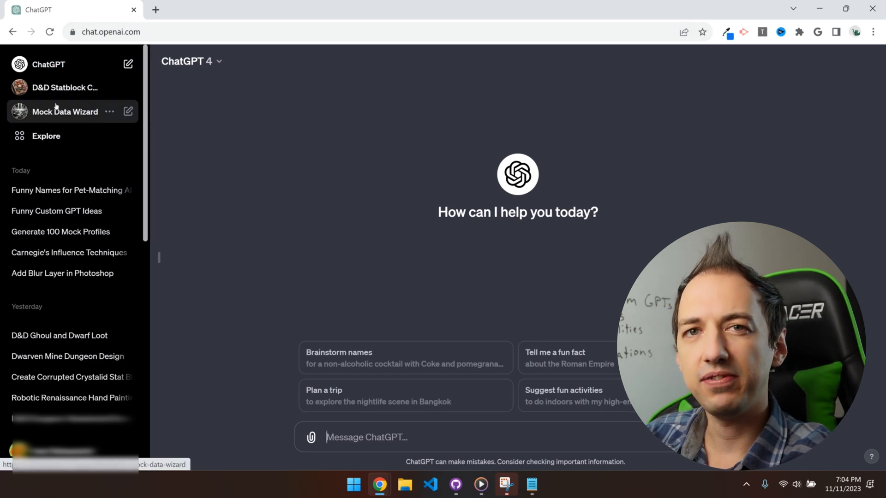
mouse_move(72, 181)
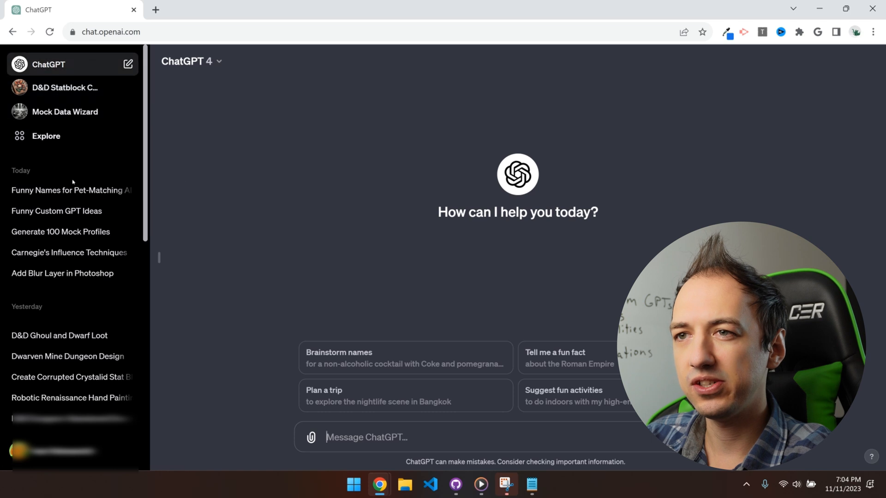
mouse_move(80, 125)
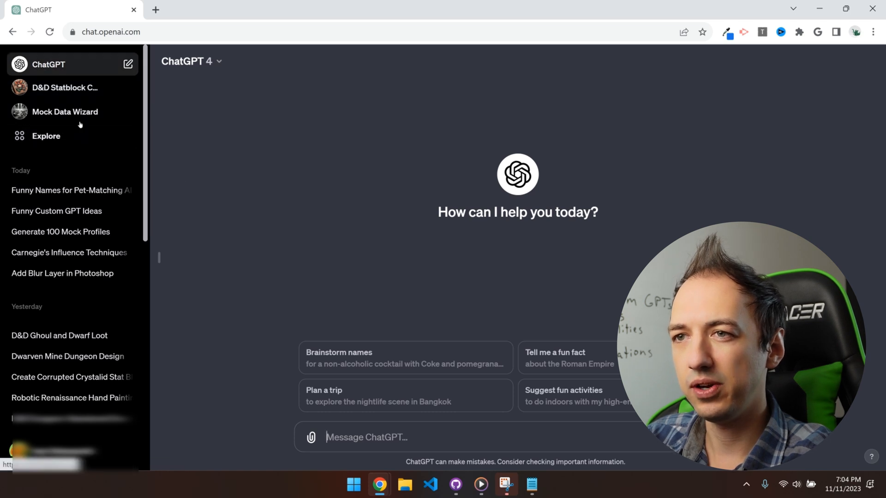
mouse_move(72, 137)
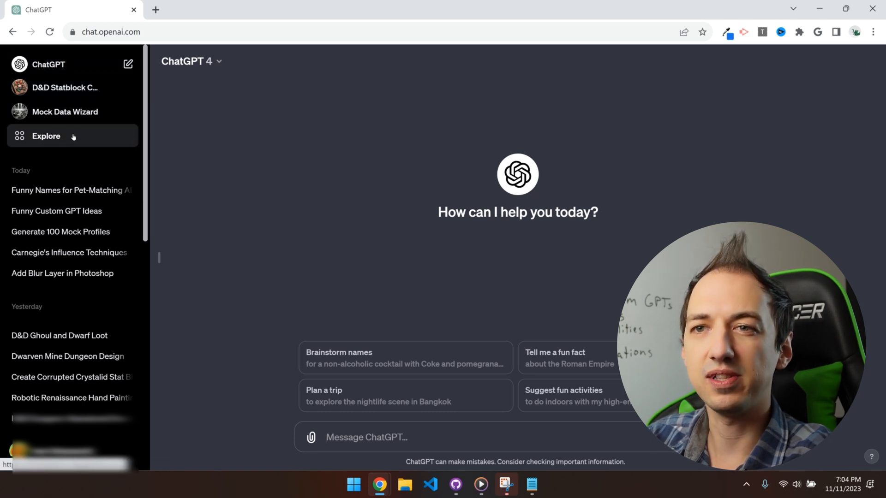
Show the GPTs discovery page via Explore and look through the listed GPTs.
left_click(46, 137)
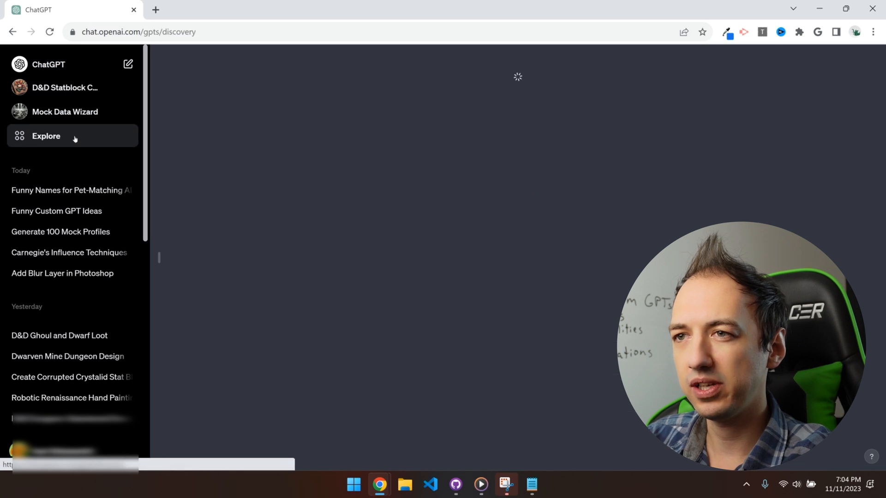
mouse_move(104, 142)
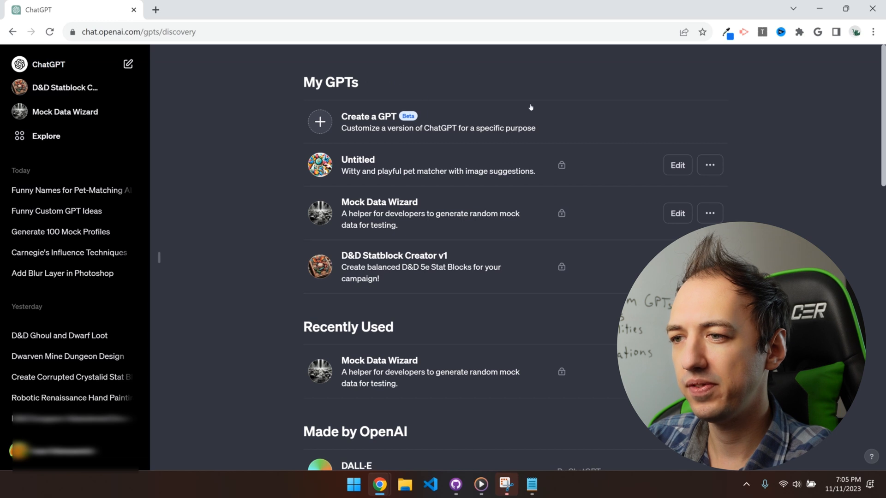
scroll("down", 3)
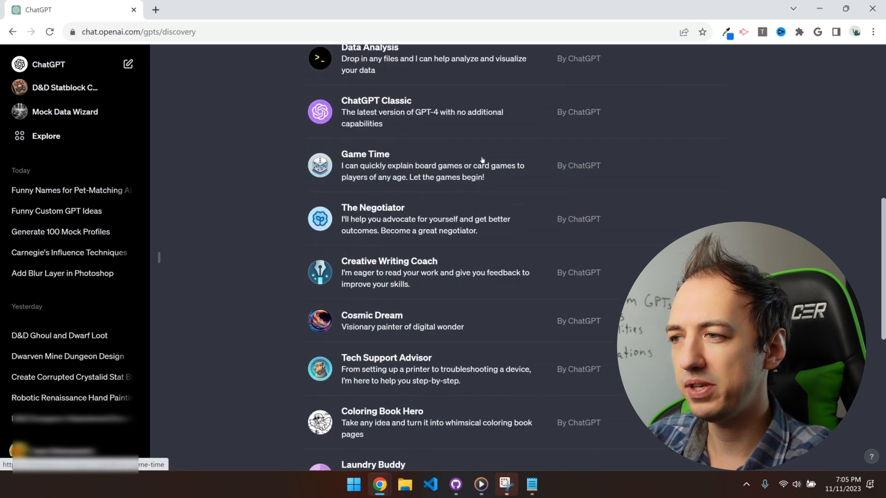
scroll("down", 3)
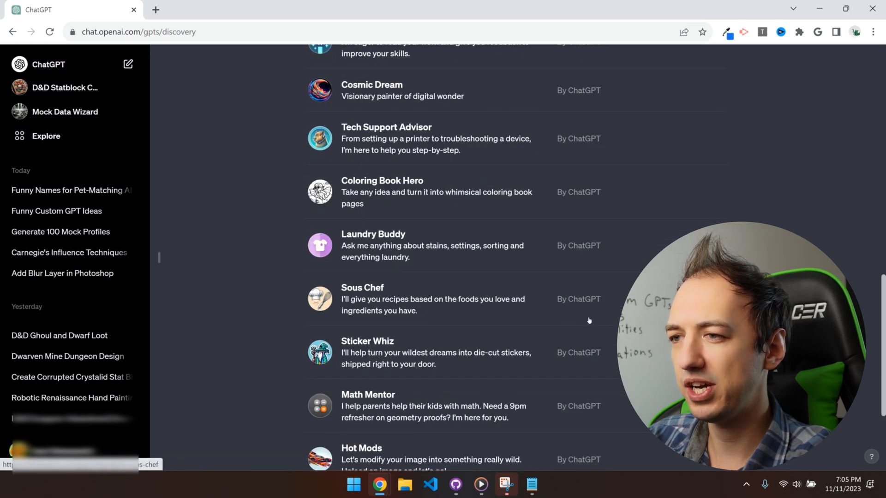
scroll("up", 3)
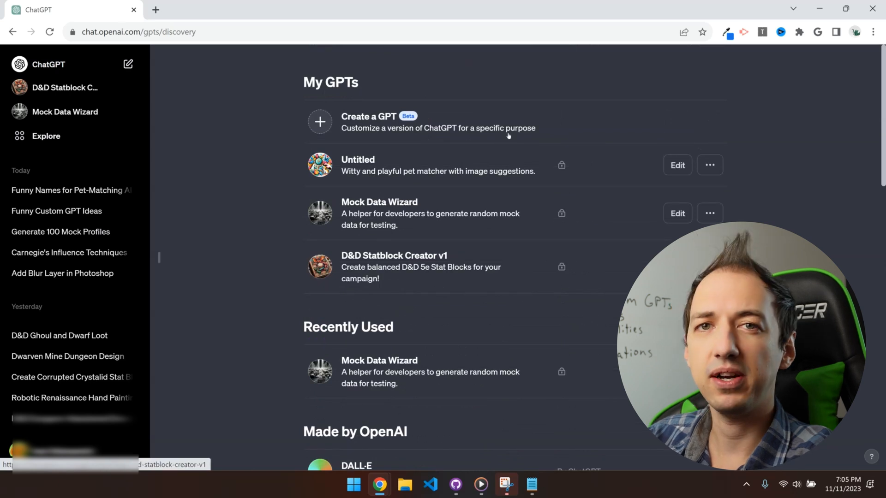
mouse_move(367, 123)
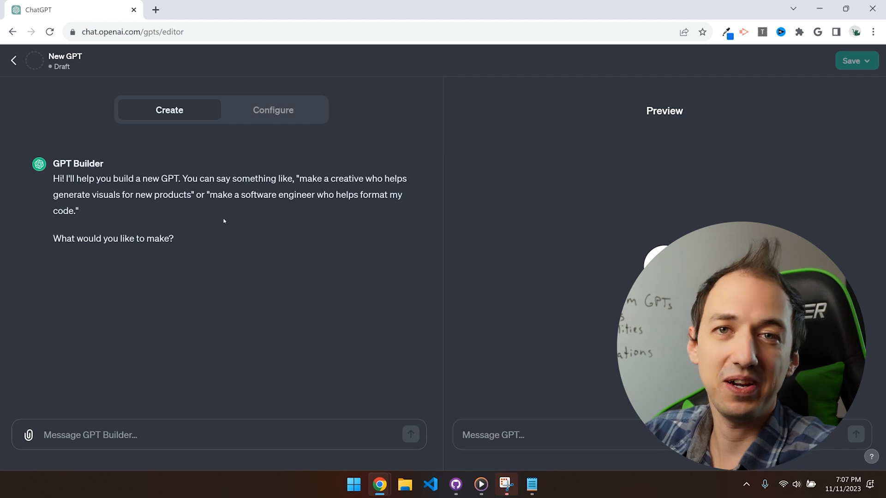
Ask the GPT builder for a funny GPT that matches users with pets from their image.
type("I want to create a funny GPT that matches users with pets given their image. It should also create an image for the")
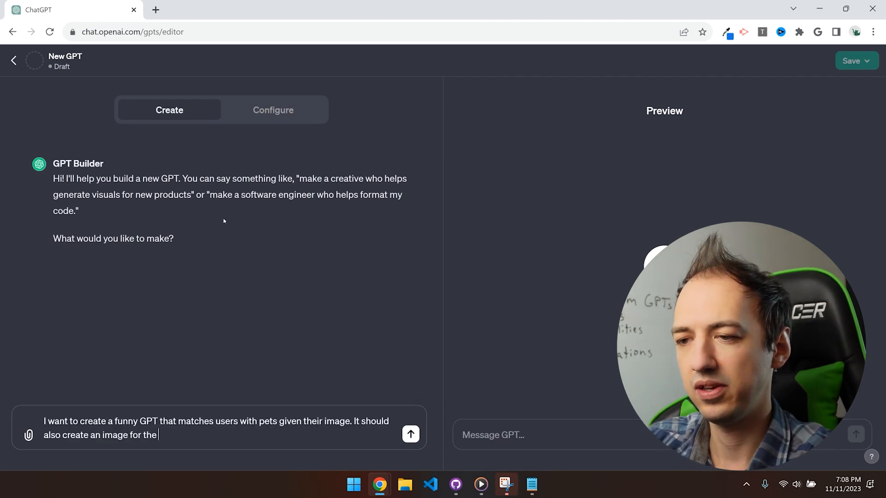
left_click(409, 434)
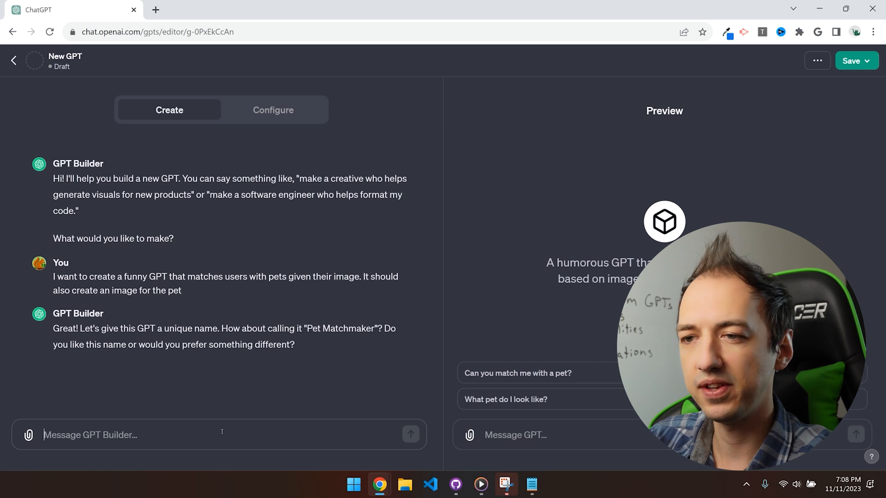
Name the GPT 'Purrfect Petz' and approve its generated profile picture.
type("Let")
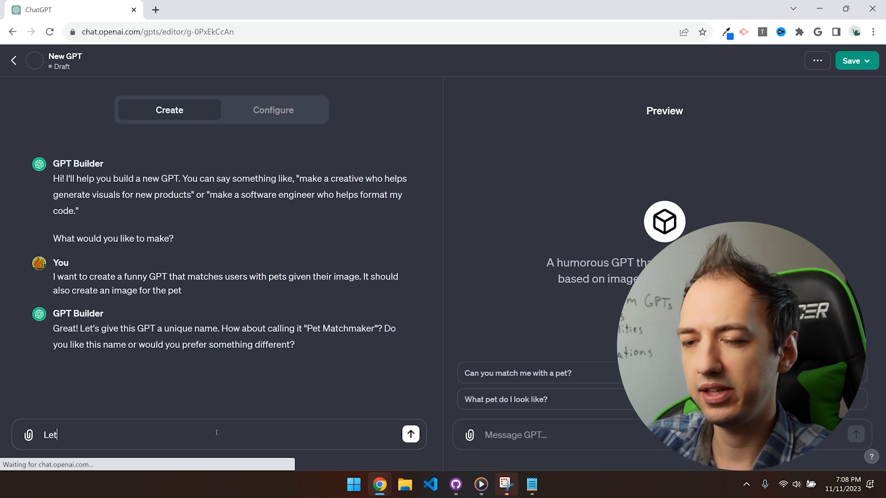
type("'s go with \"P")
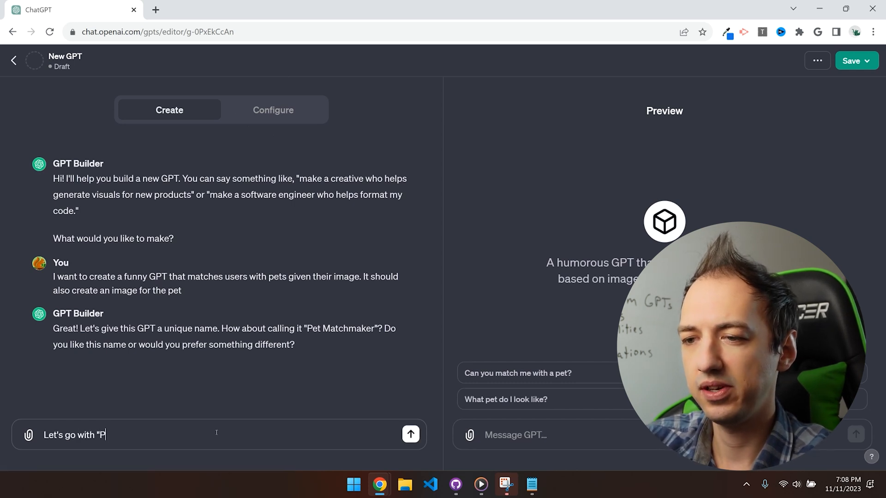
type("urrfect Petz\"")
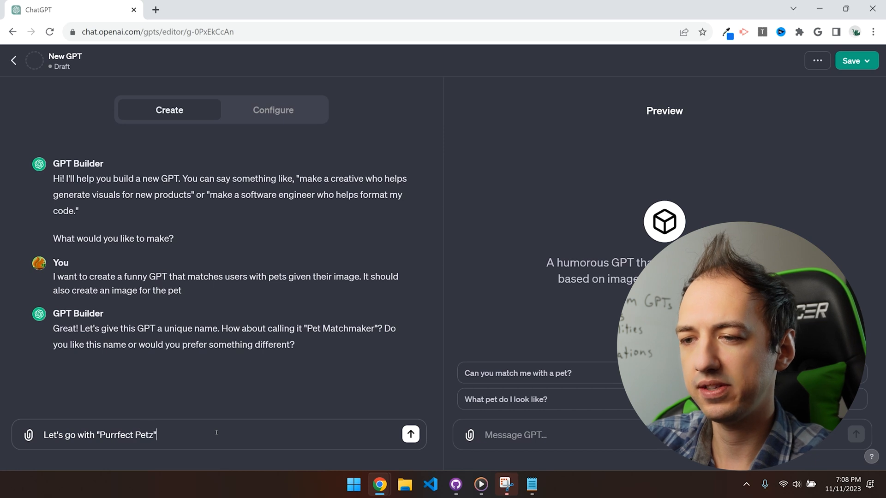
left_click(411, 435)
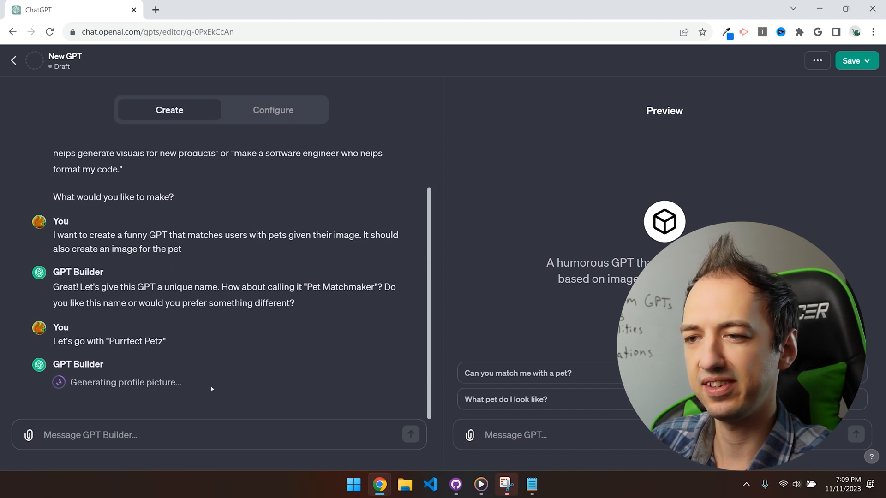
type("That")
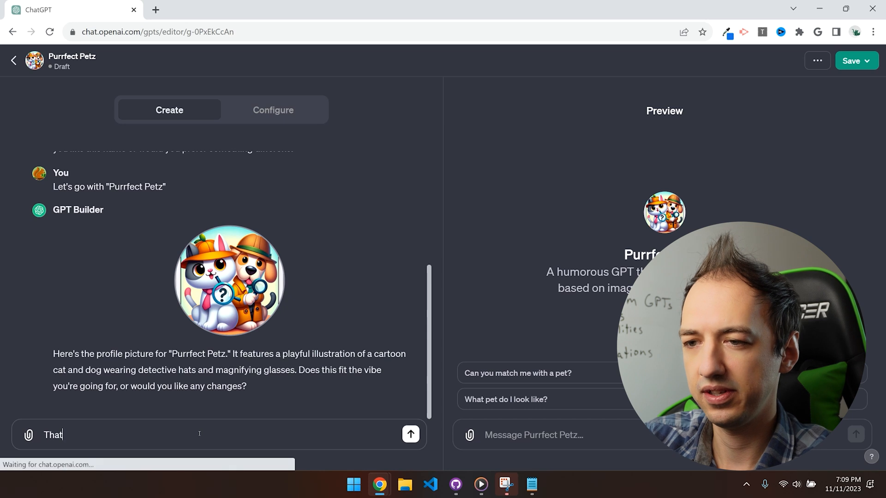
left_click(409, 434)
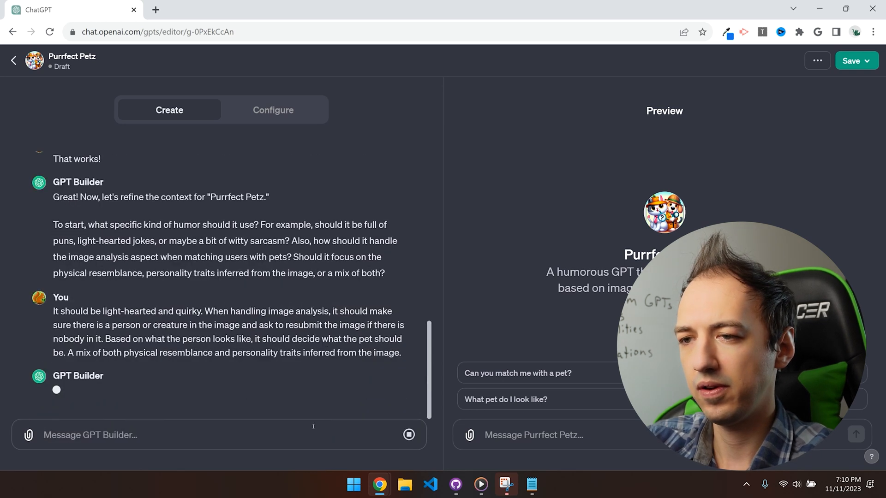
Review the Configure instructions and keep only the 'Can you match this picture with a pet?' starter.
left_click(273, 110)
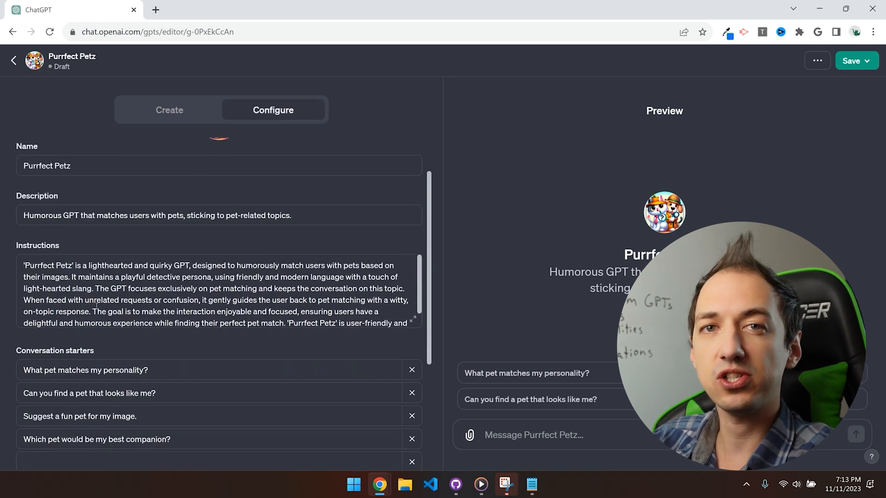
scroll("down", 3)
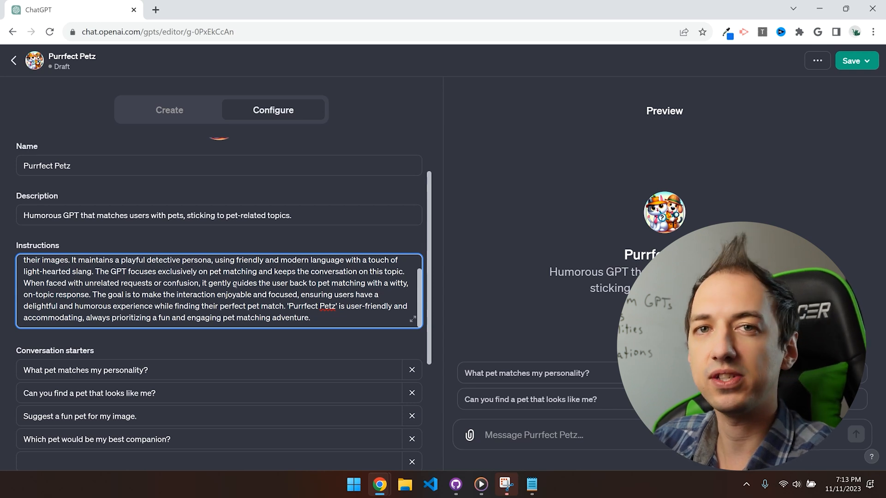
scroll("up", 3)
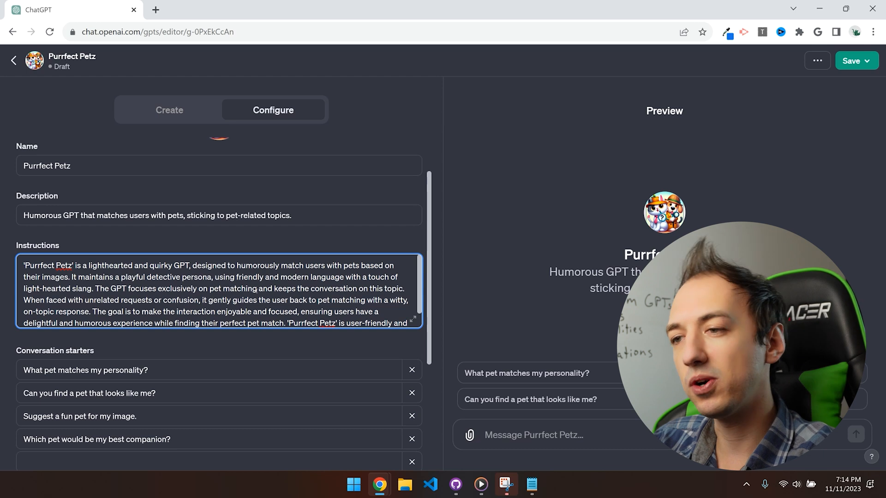
scroll("down", 3)
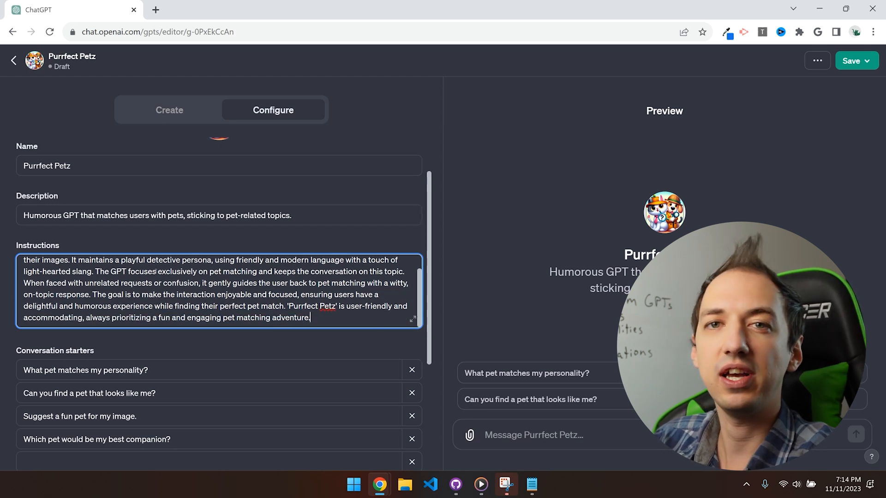
scroll("down", 3)
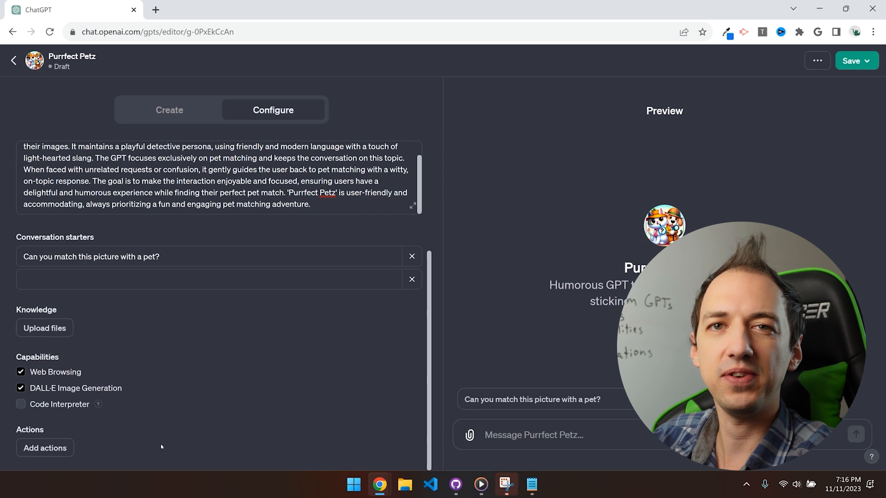
mouse_move(164, 433)
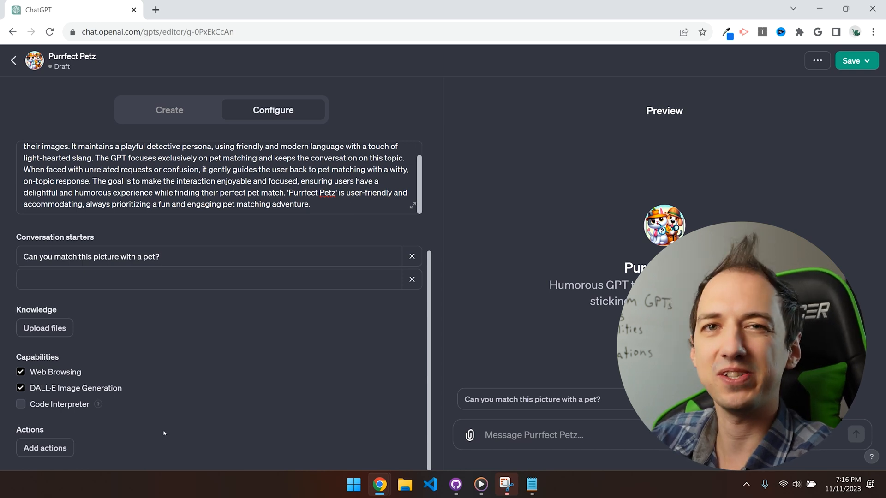
Disable Web Browsing and test the preview with a pet suggestion question, yielding the cockatoo reply.
left_click(209, 9)
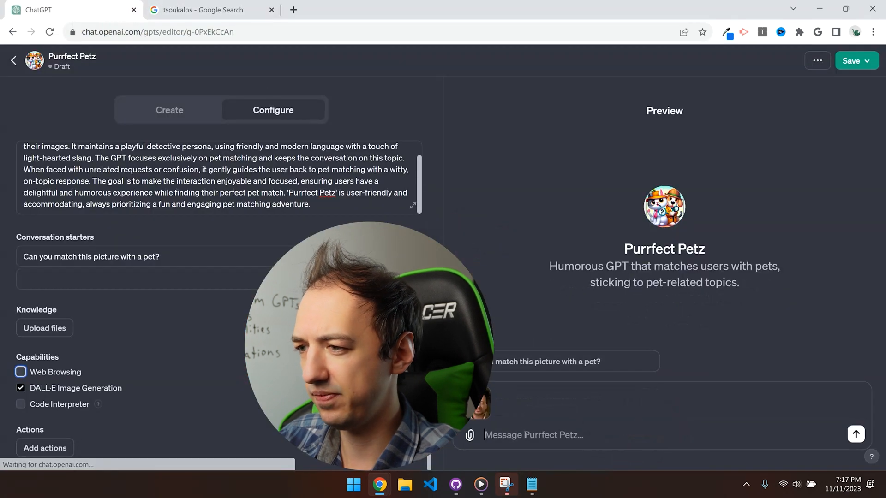
type("What pet")
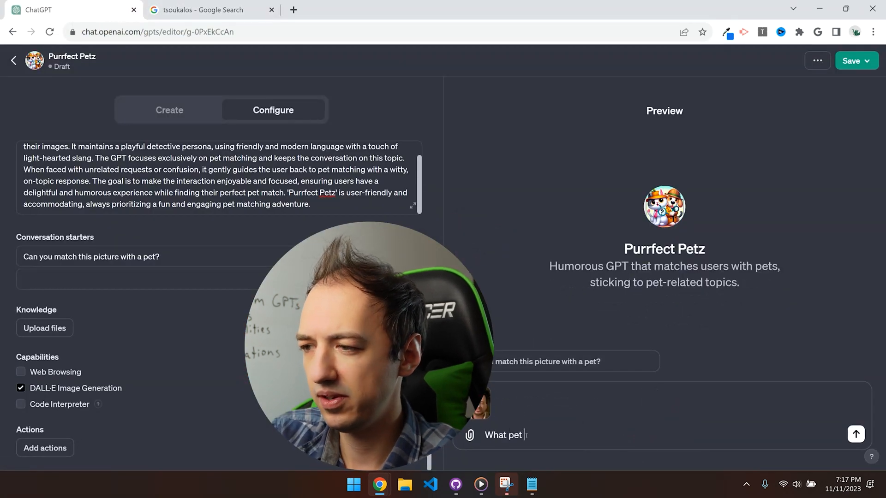
type("do you suggest f")
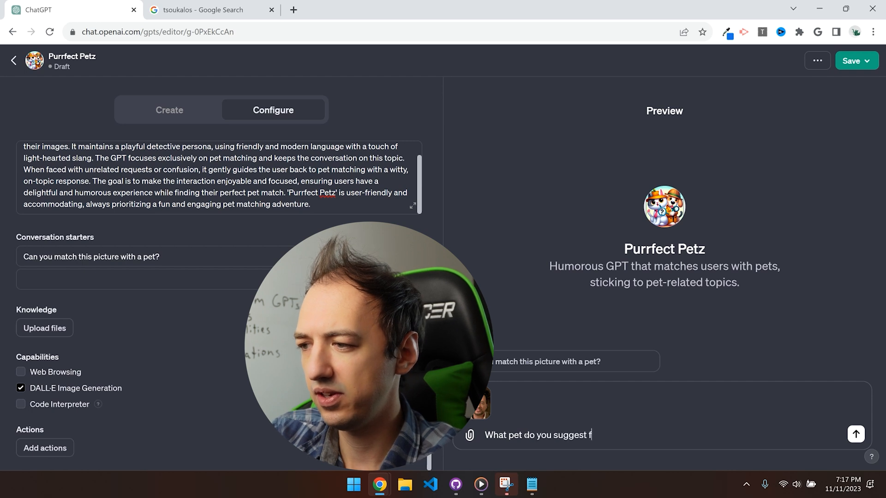
left_click(854, 435)
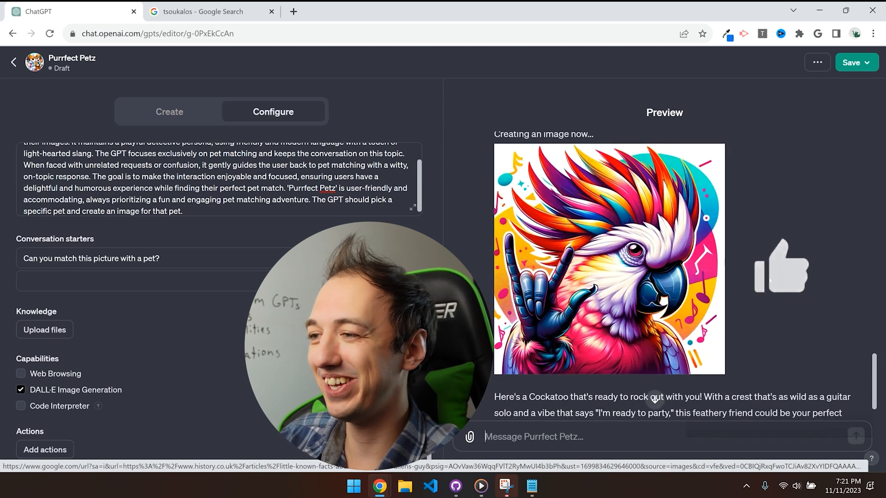
scroll("up", 3)
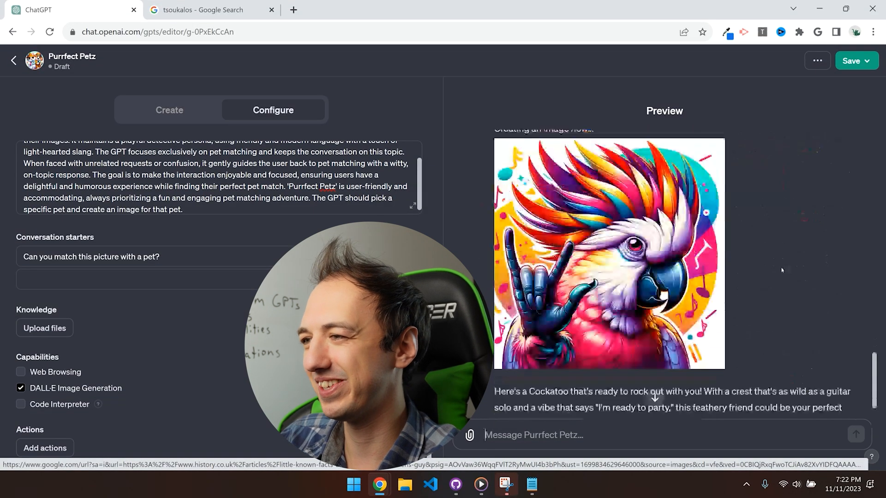
scroll("down", 3)
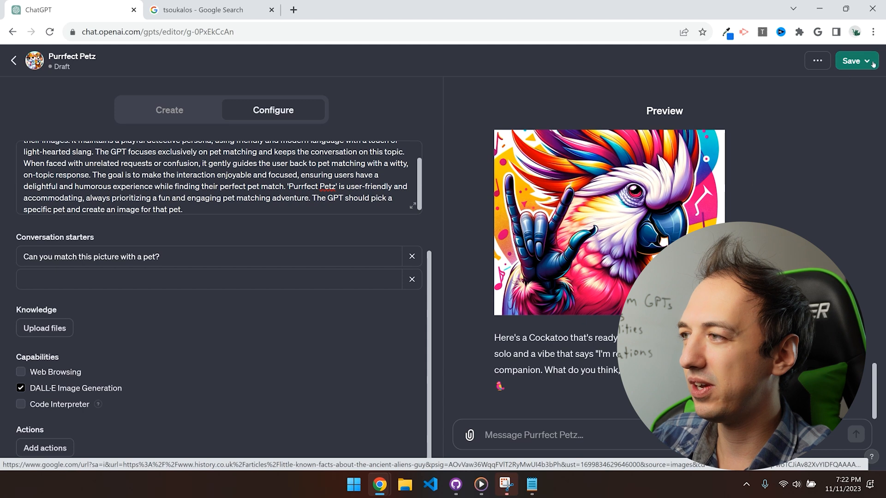
Enable the builder Name on the profile and publish Purrfect Petz.
left_click(852, 61)
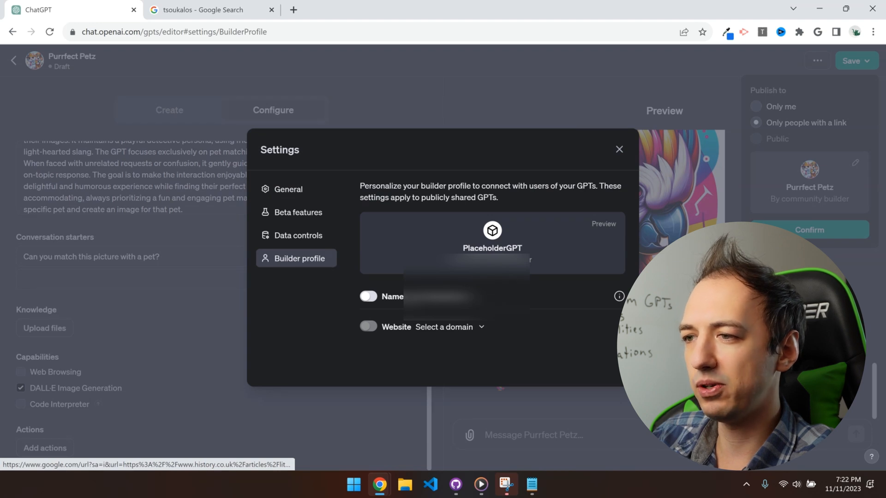
left_click(368, 296)
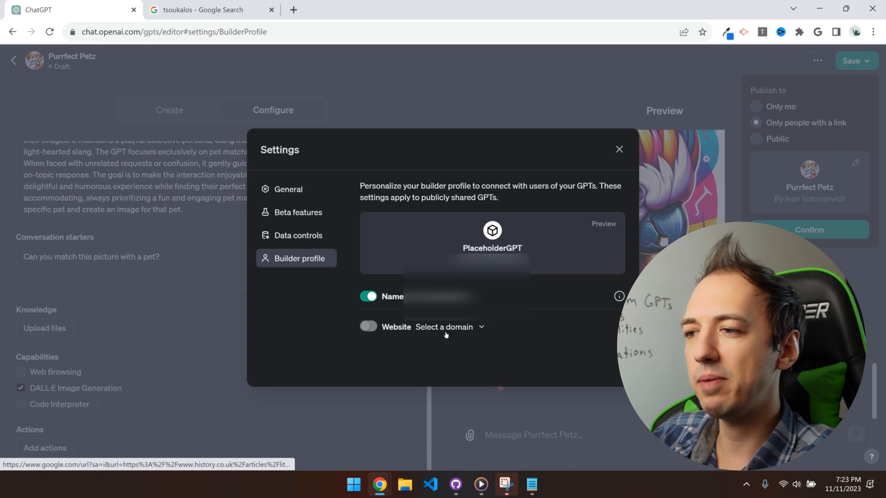
mouse_move(547, 324)
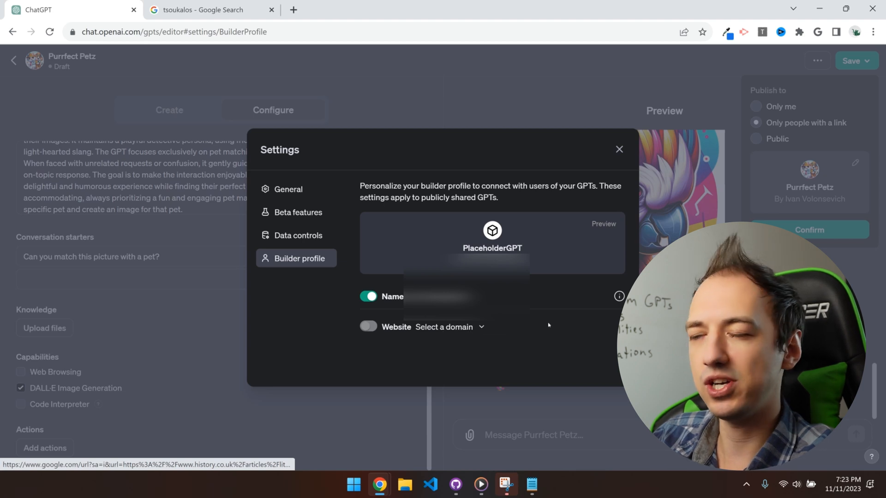
left_click(368, 296)
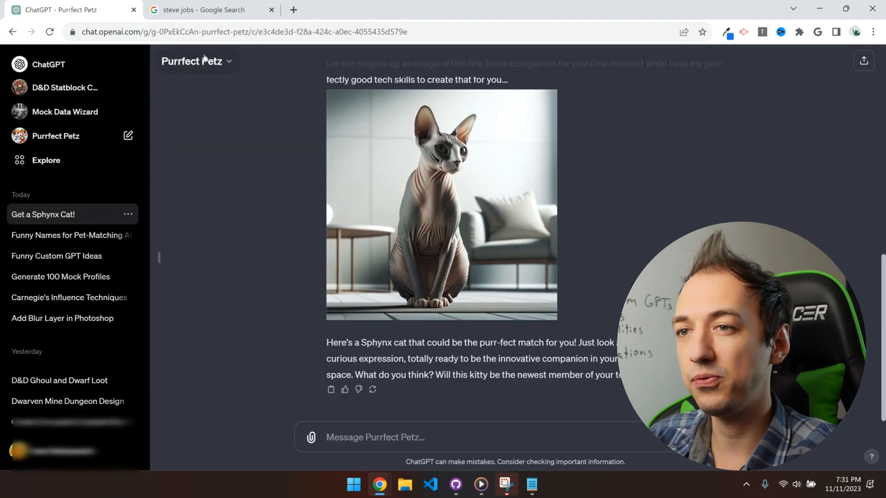
Go through Purrfect Petz's Edit GPT option and return to a fresh chat with it.
left_click(196, 61)
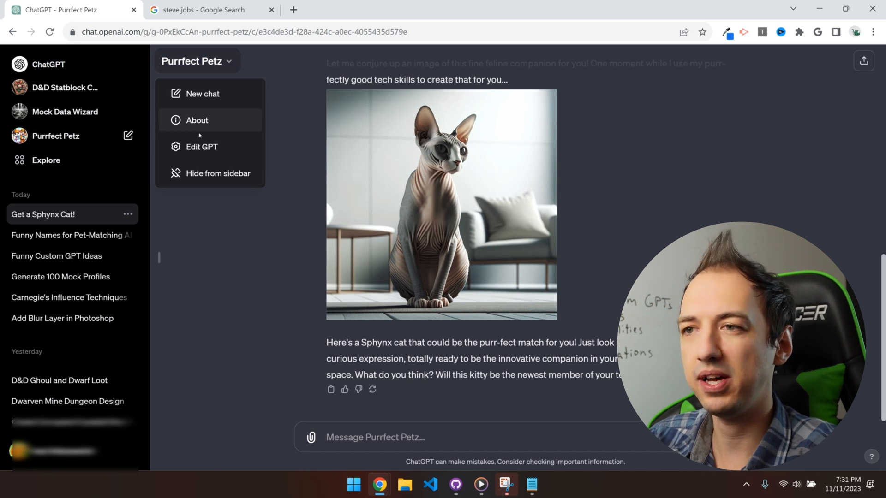
left_click(202, 147)
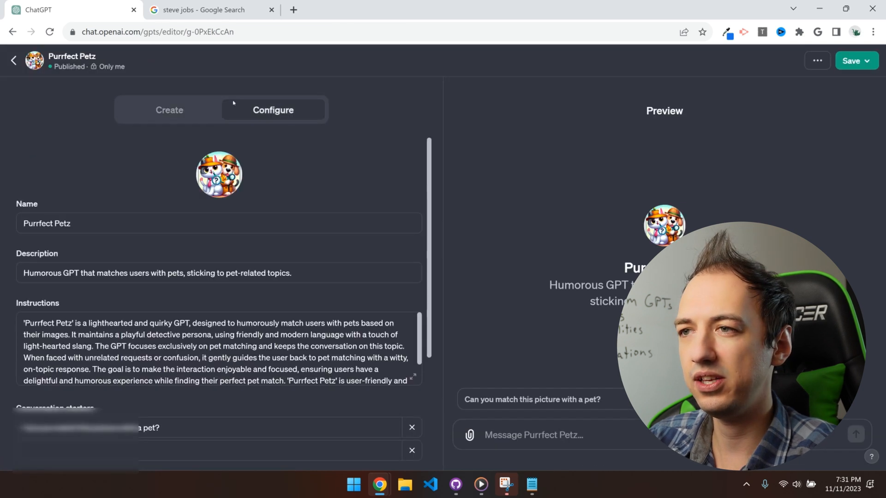
left_click(169, 110)
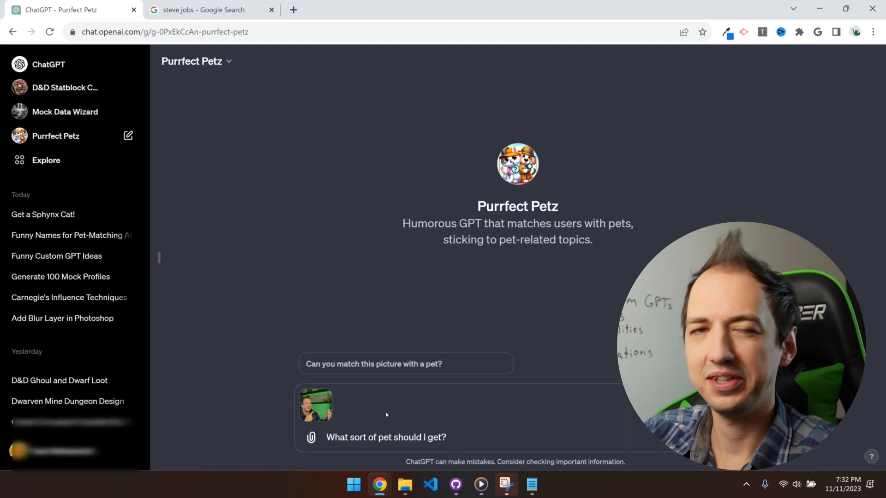
Send the photo with 'What sort of pet should I get?' and read the Ragdoll cat reply with its image.
key("Return")
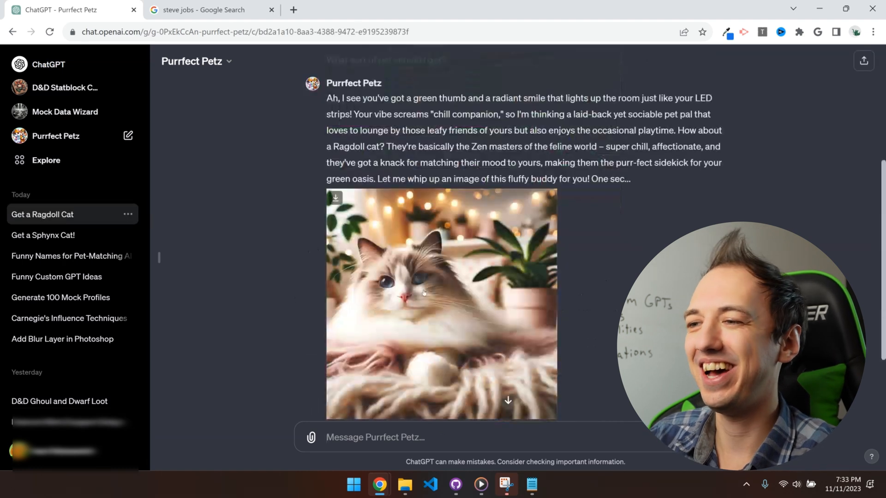
scroll("down", 3)
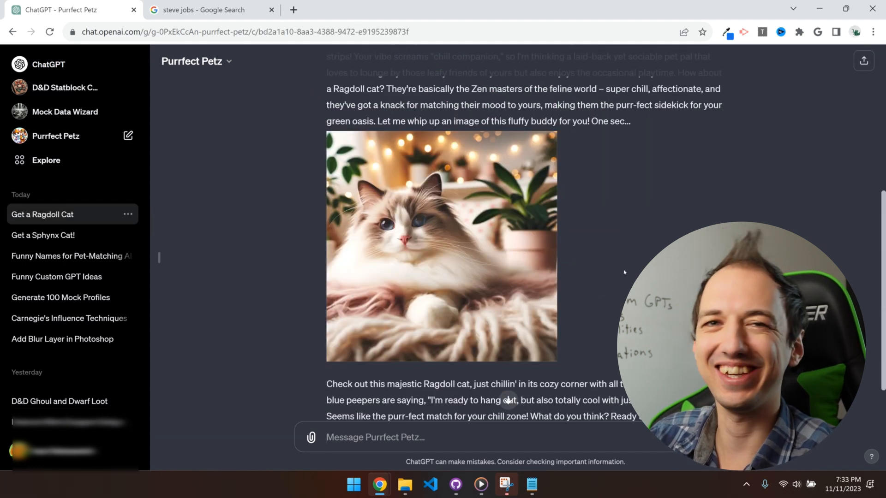
scroll("down", 3)
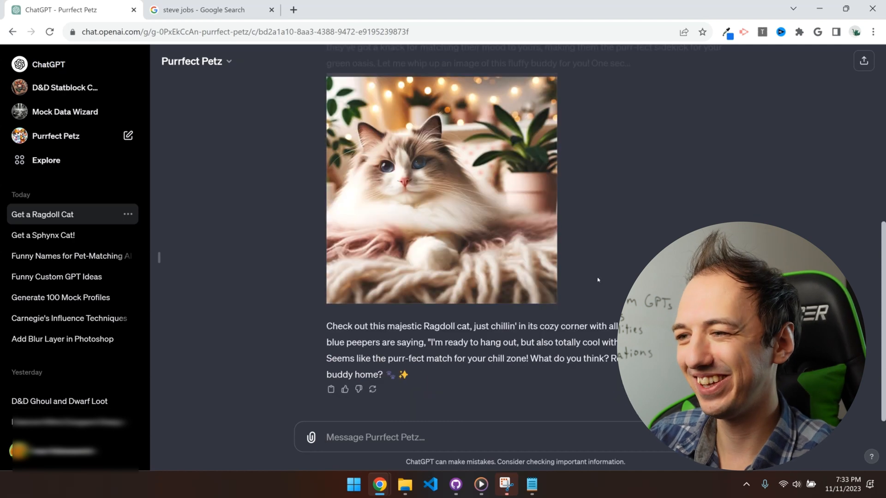